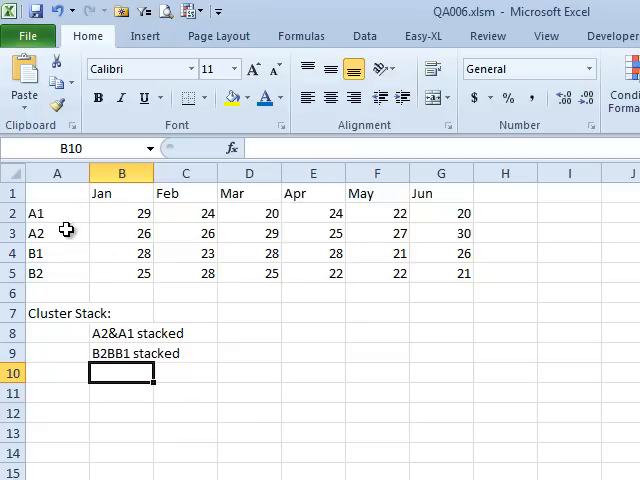
mouse_move(66, 270)
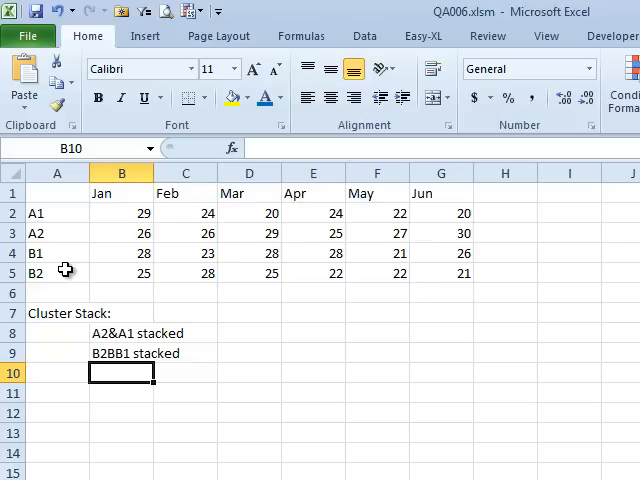
mouse_move(272, 440)
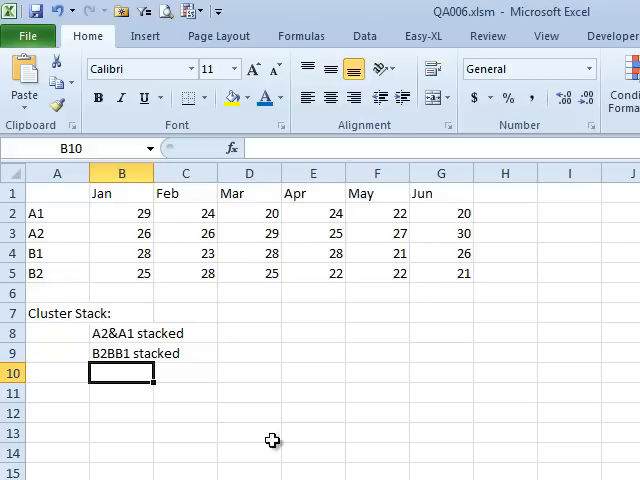
mouse_move(172, 419)
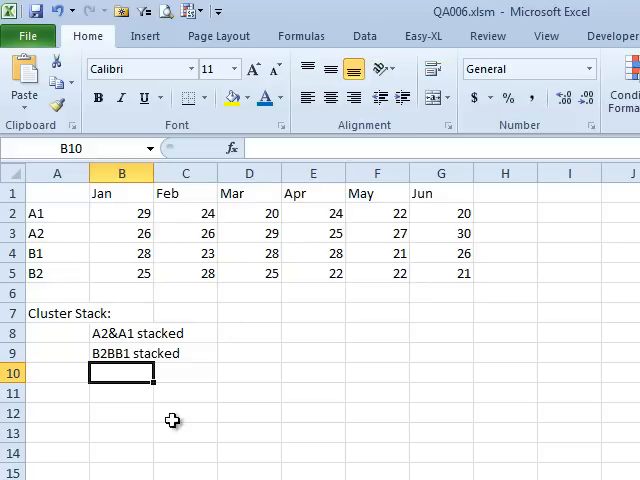
mouse_move(163, 258)
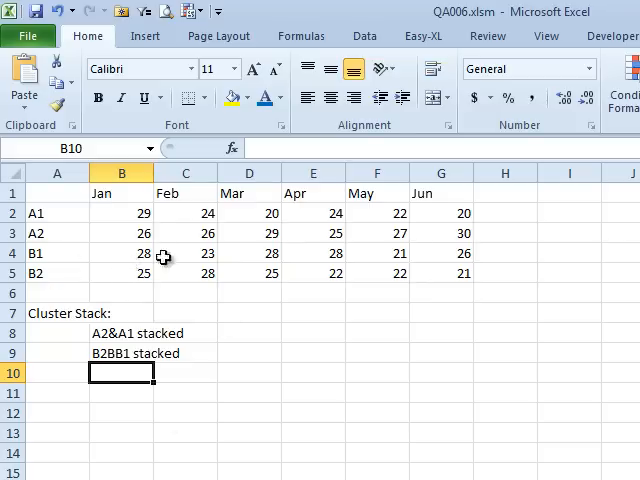
mouse_move(131, 216)
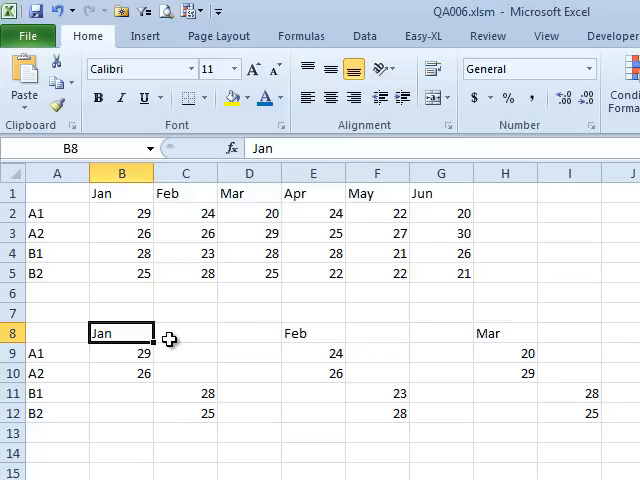
mouse_move(437, 333)
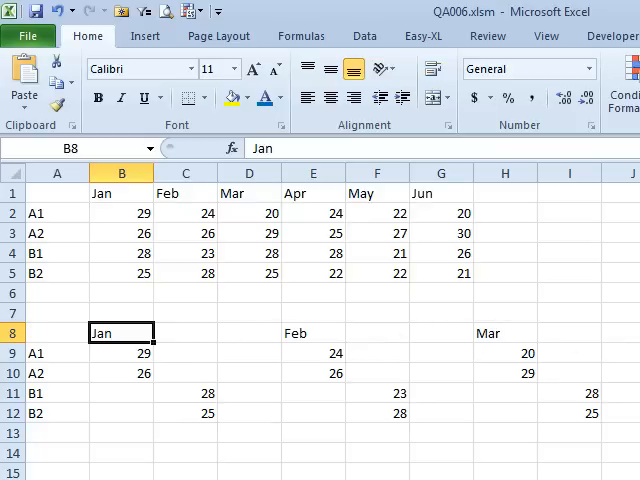
- Check the Jan A1 HLOOKUP formula and copy the Jan block B9:C12
click(122, 353)
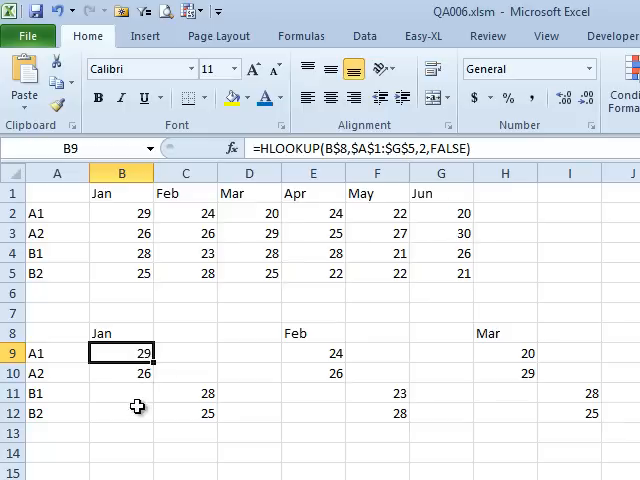
mouse_move(137, 387)
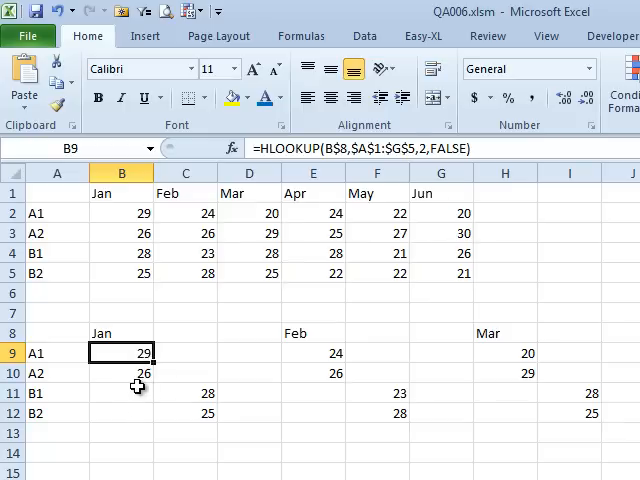
mouse_move(114, 332)
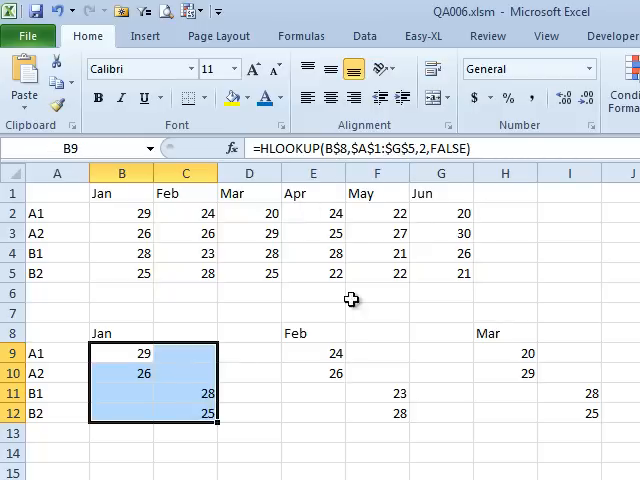
click(312, 353)
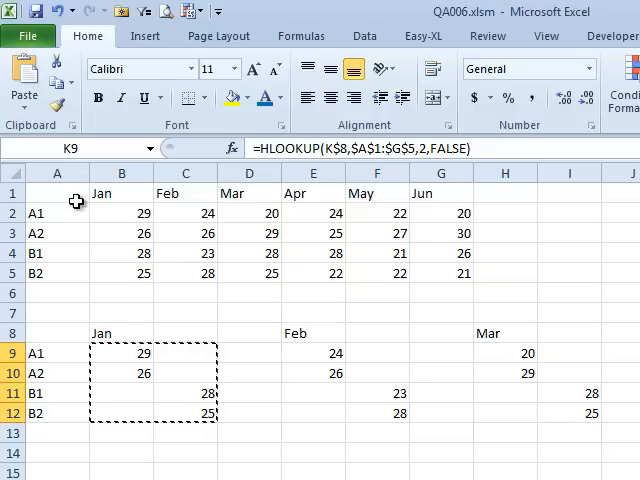
mouse_move(420, 377)
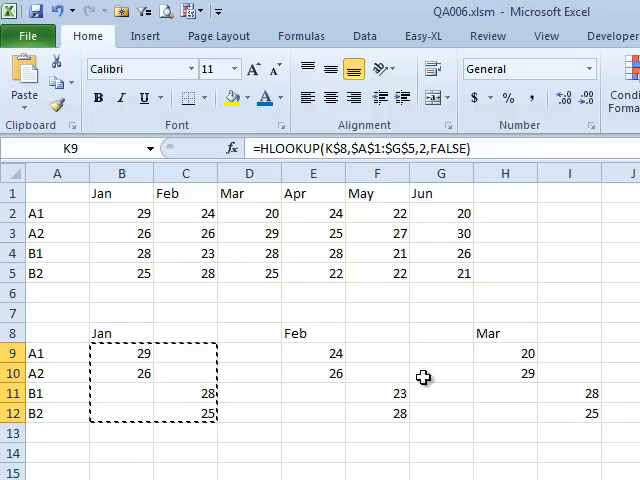
mouse_move(58, 337)
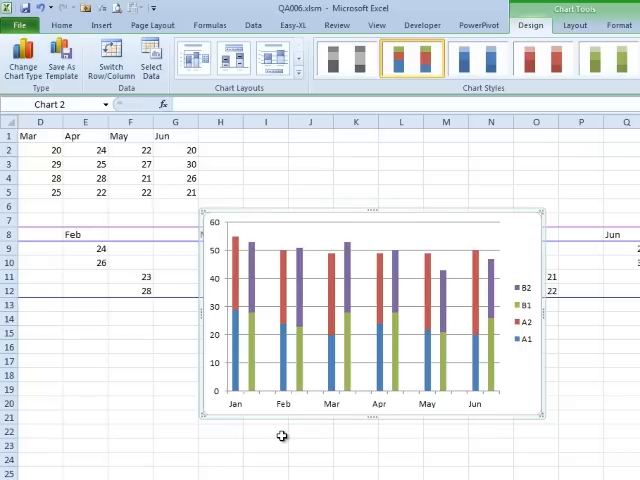
mouse_move(240, 408)
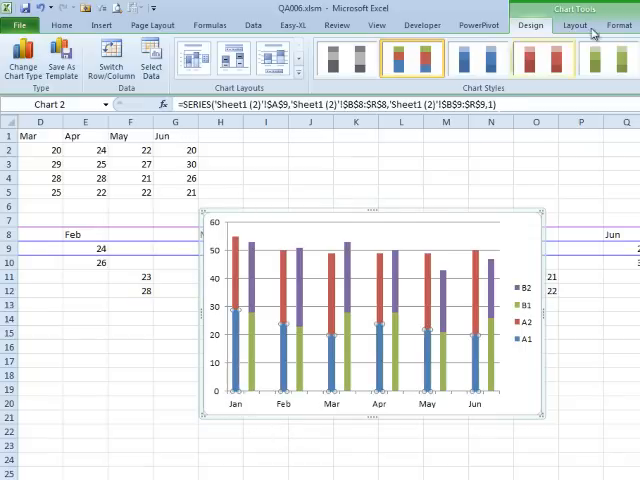
- Fill A1 and A2 with light and dark green, B1 light purple
click(274, 42)
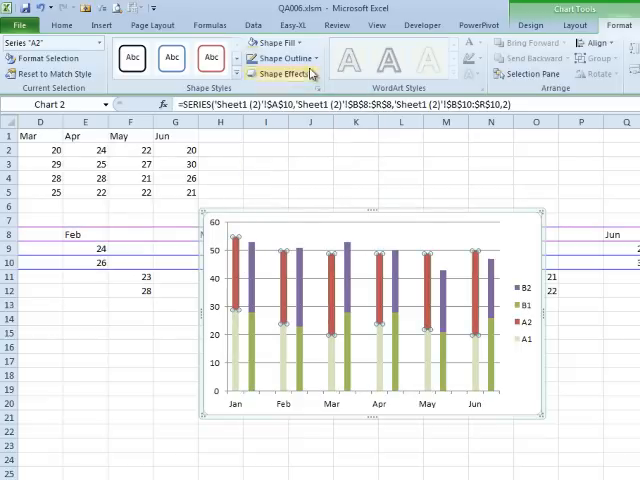
click(272, 42)
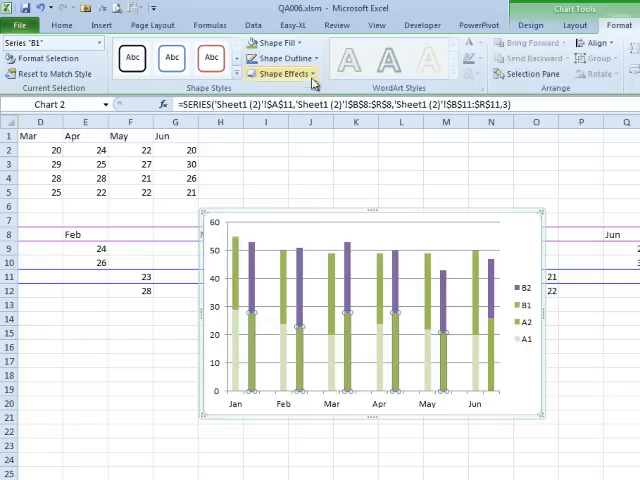
click(272, 43)
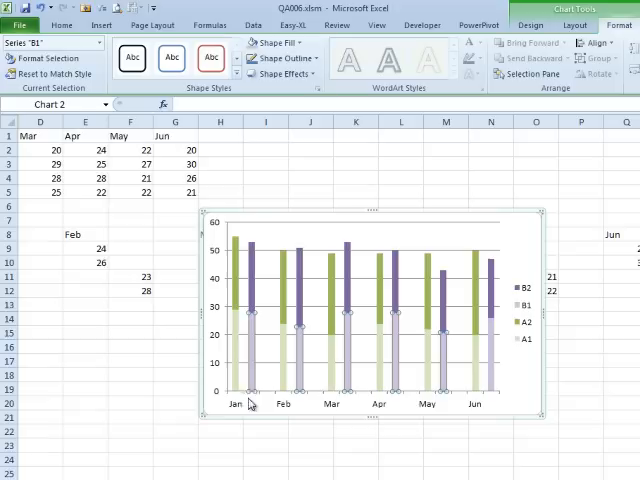
mouse_move(245, 405)
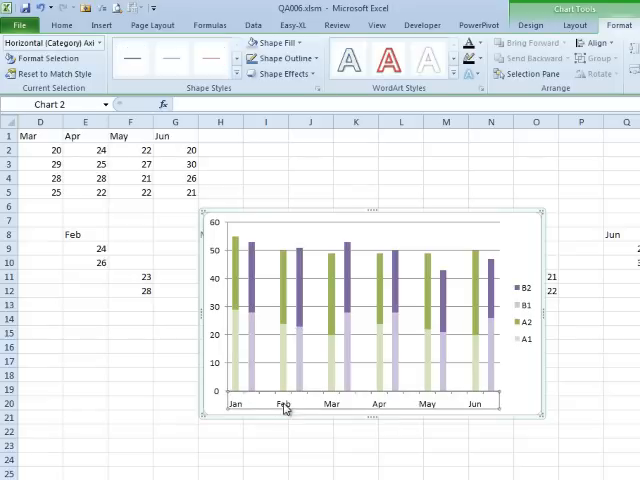
mouse_move(291, 408)
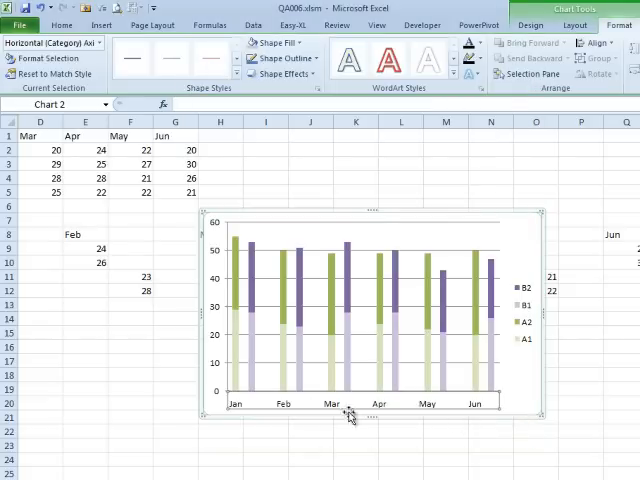
mouse_move(232, 387)
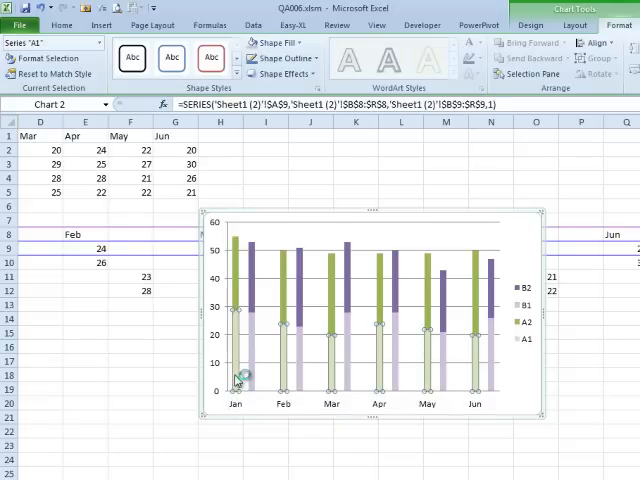
- Format the data series with 100% Series Overlap and 0% Gap Width
right_click(240, 375)
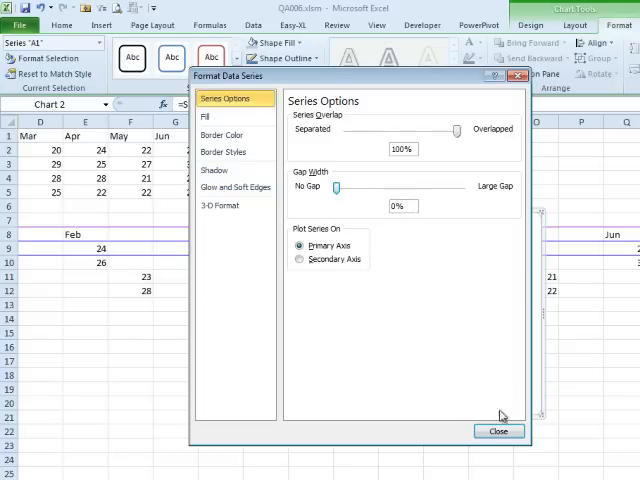
click(499, 431)
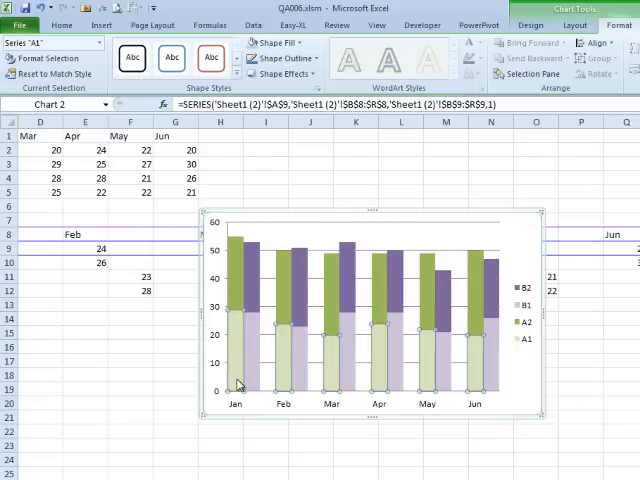
mouse_move(253, 351)
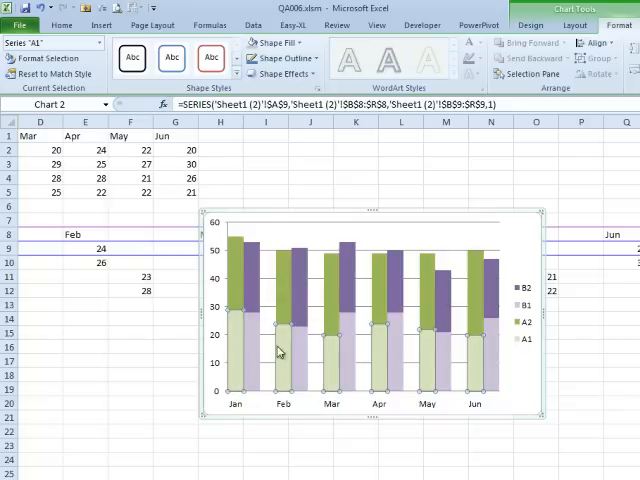
mouse_move(263, 397)
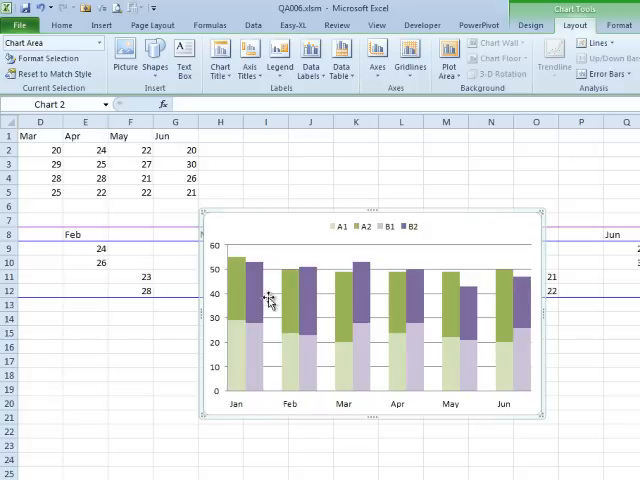
mouse_move(330, 340)
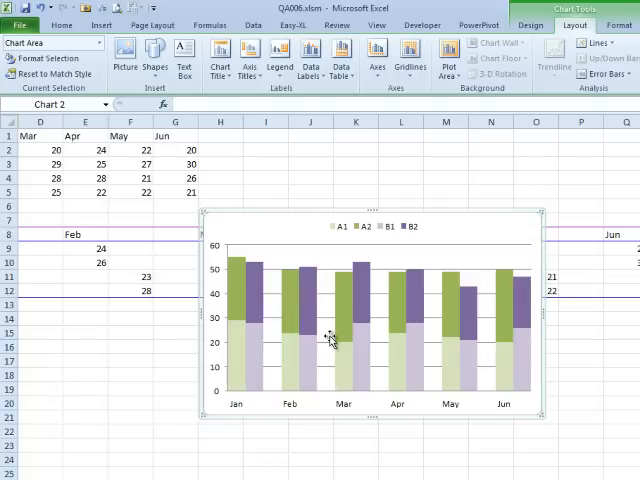
mouse_move(330, 339)
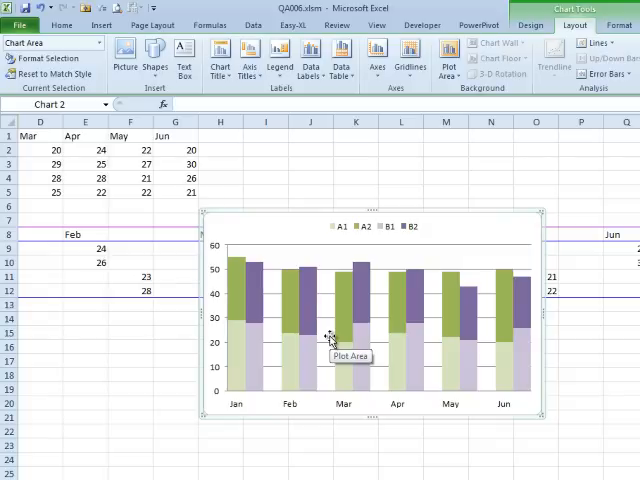